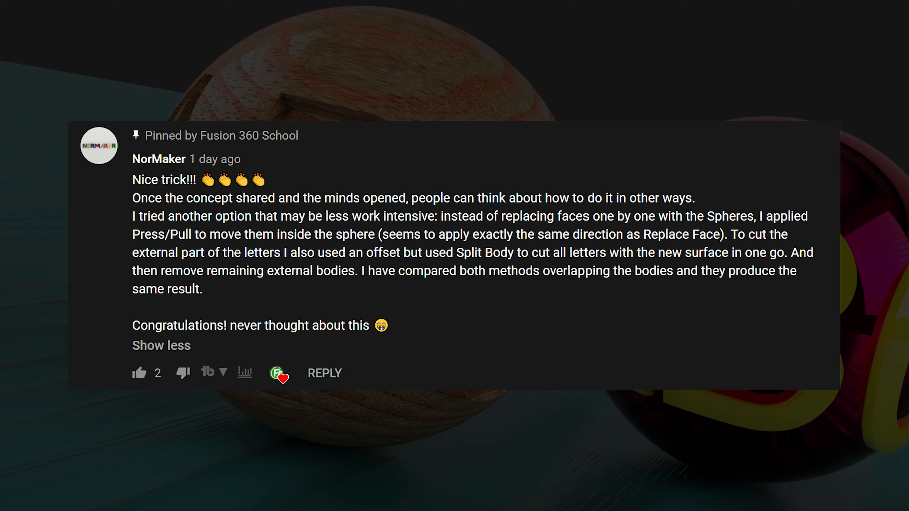
- Push the inner faces of the letters inward with Press Pull so they reach into the sphere
double_click(161, 235)
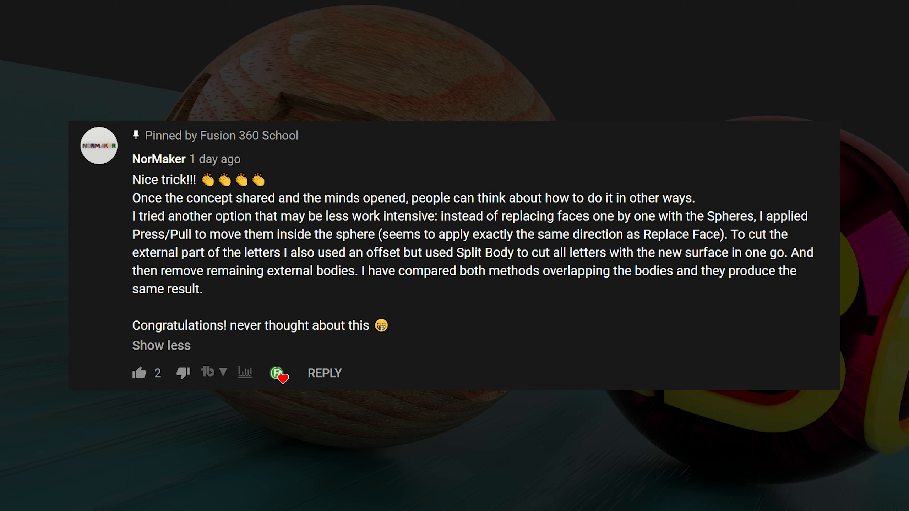
double_click(484, 252)
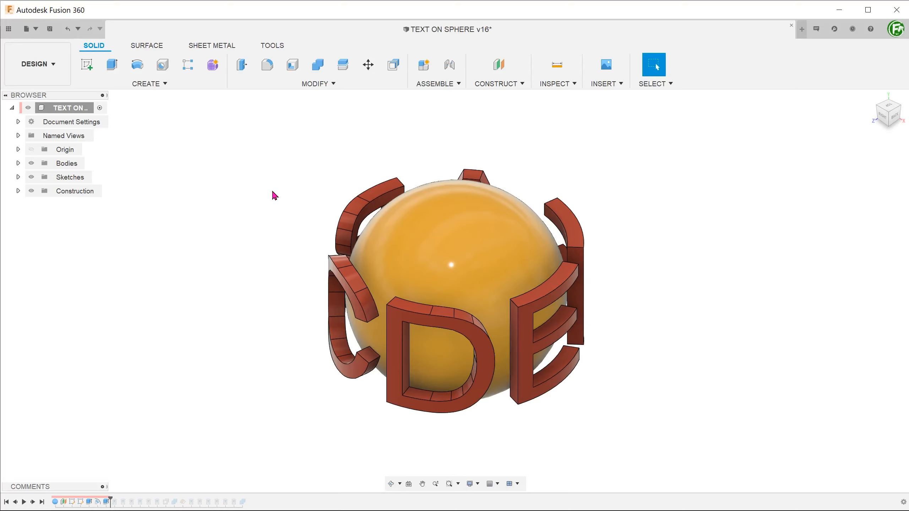
mouse_move(343, 86)
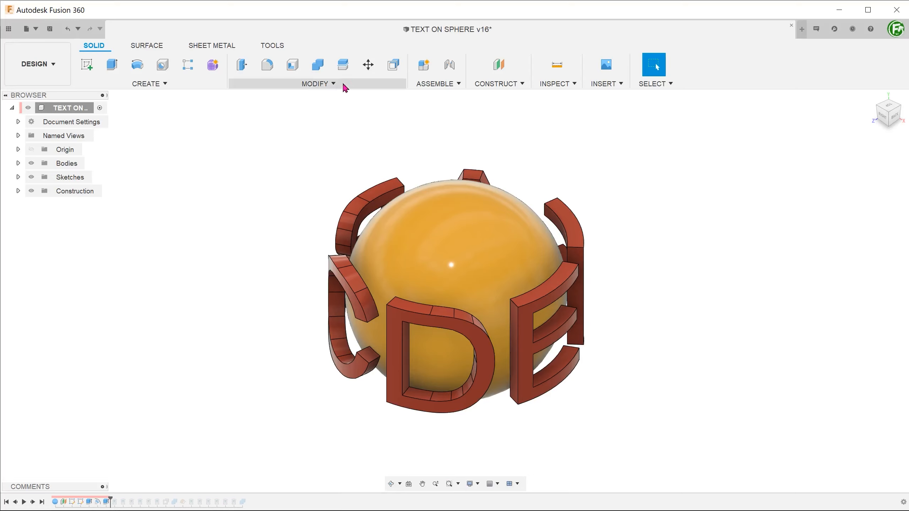
click(315, 84)
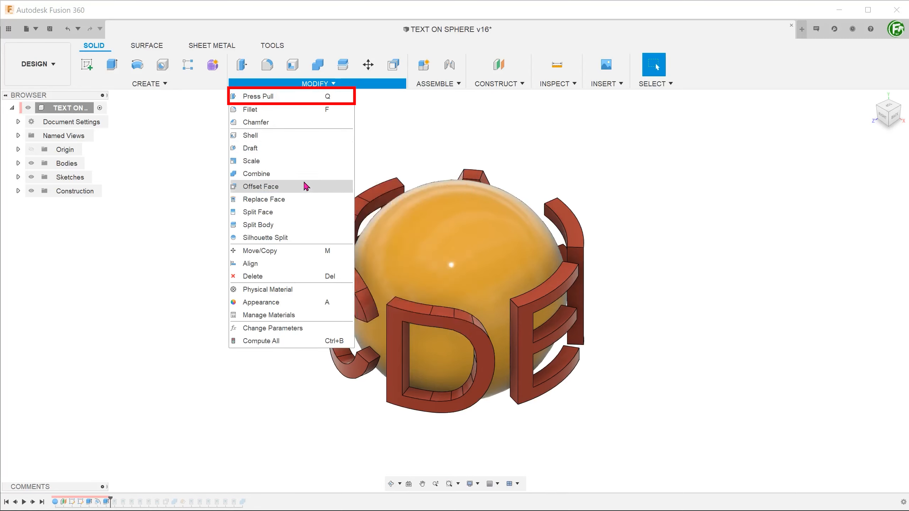
mouse_move(304, 186)
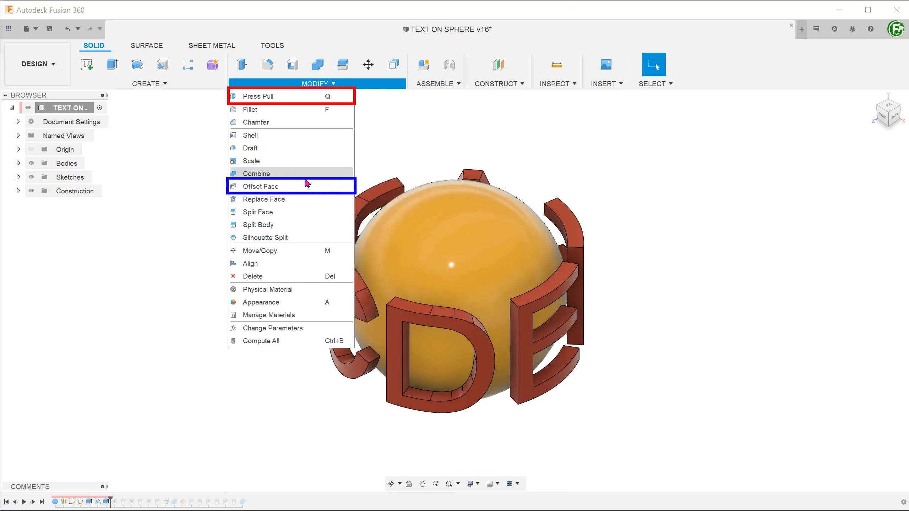
mouse_move(295, 96)
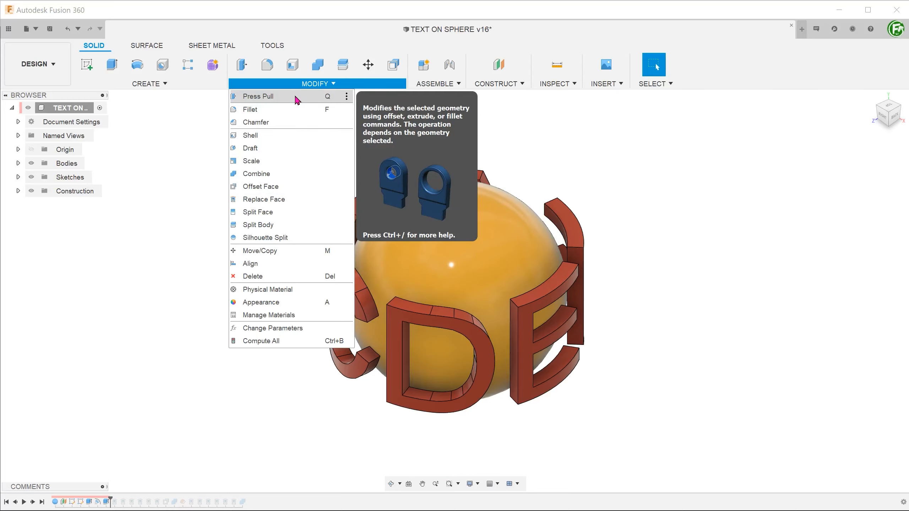
click(257, 96)
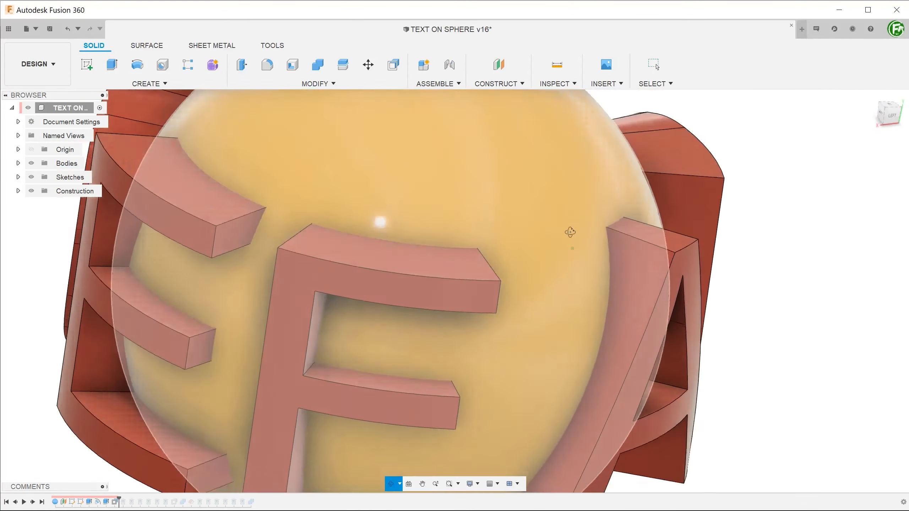
- Create a 5 mm offset surface from the sphere face as a new body
click(138, 84)
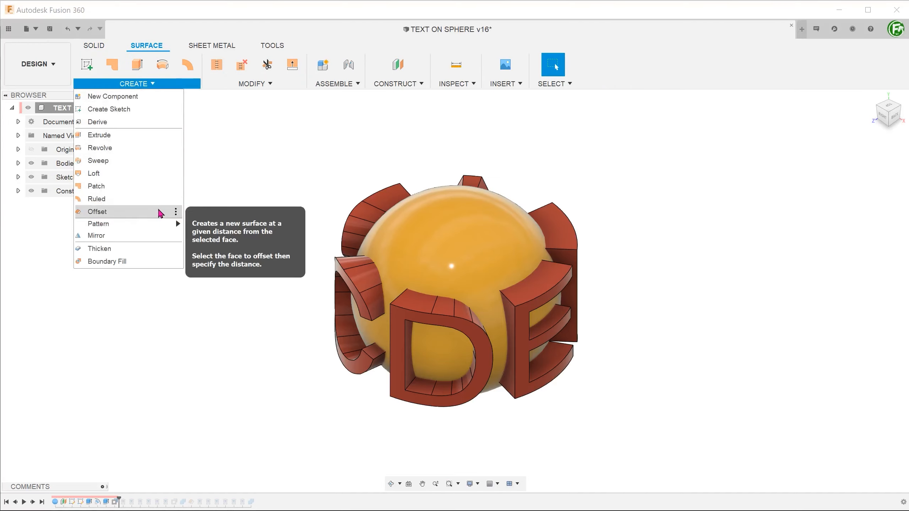
click(96, 211)
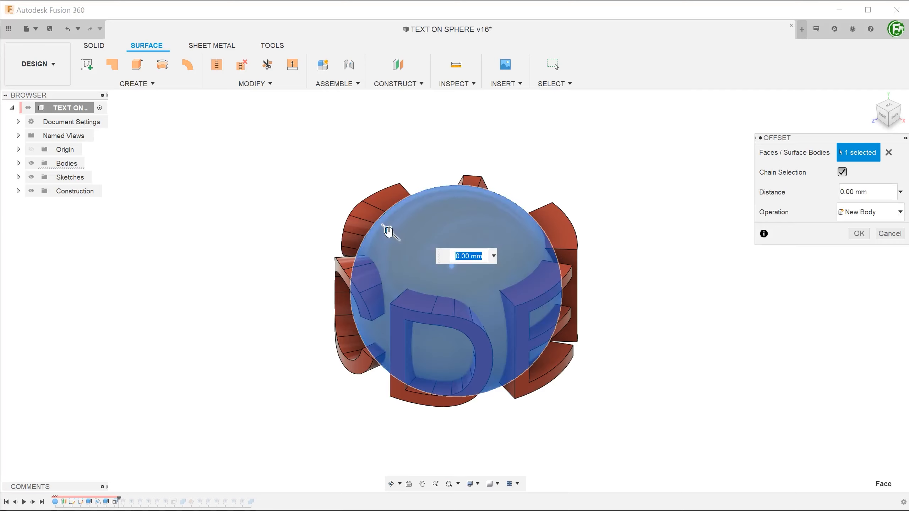
text(5.00 mm)
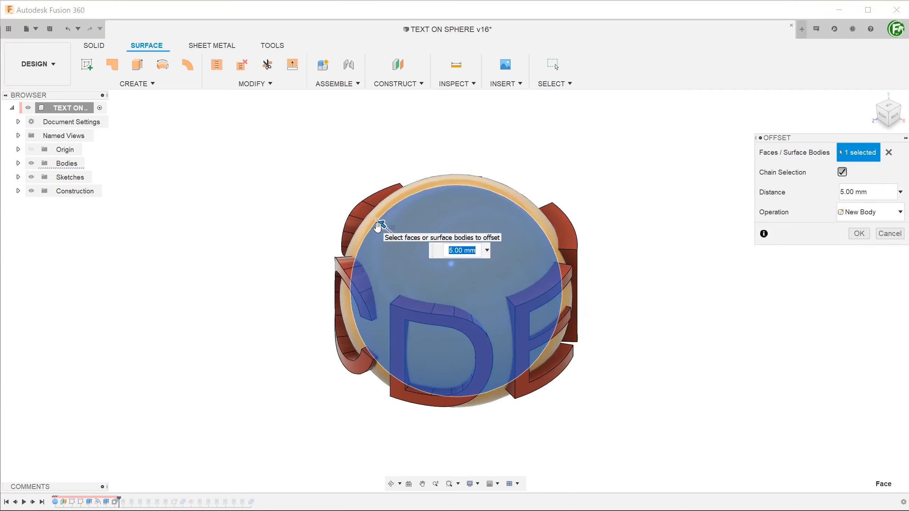
mouse_move(638, 232)
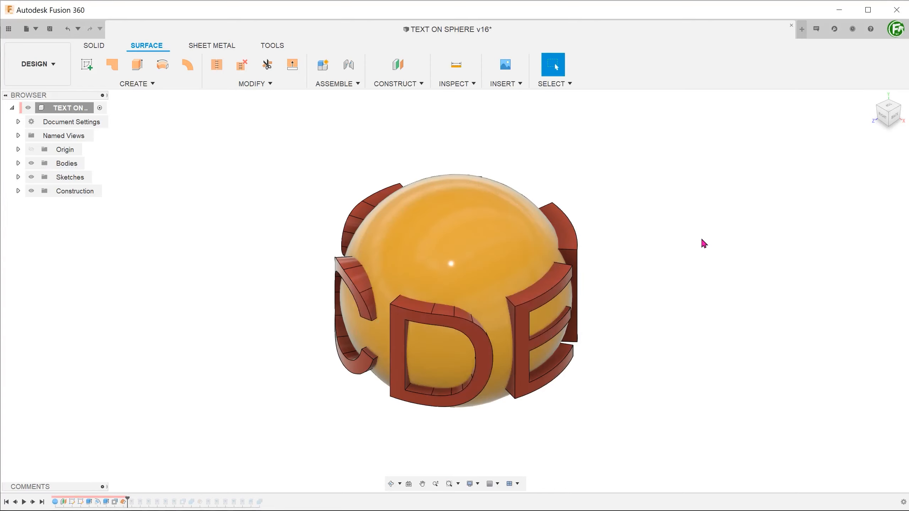
click(482, 288)
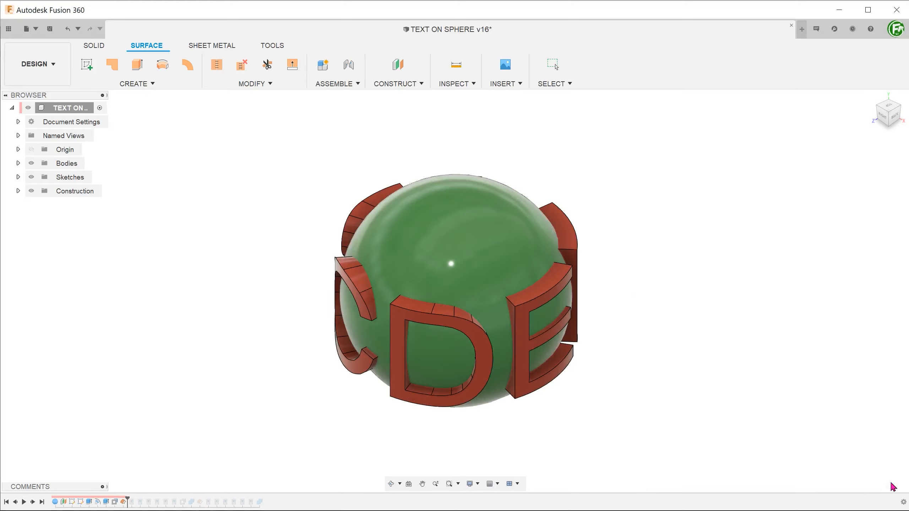
click(456, 84)
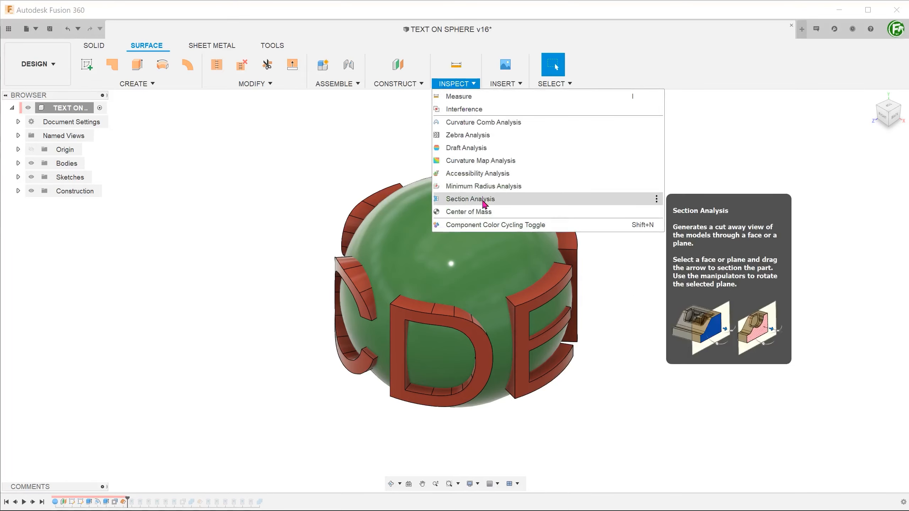
click(470, 199)
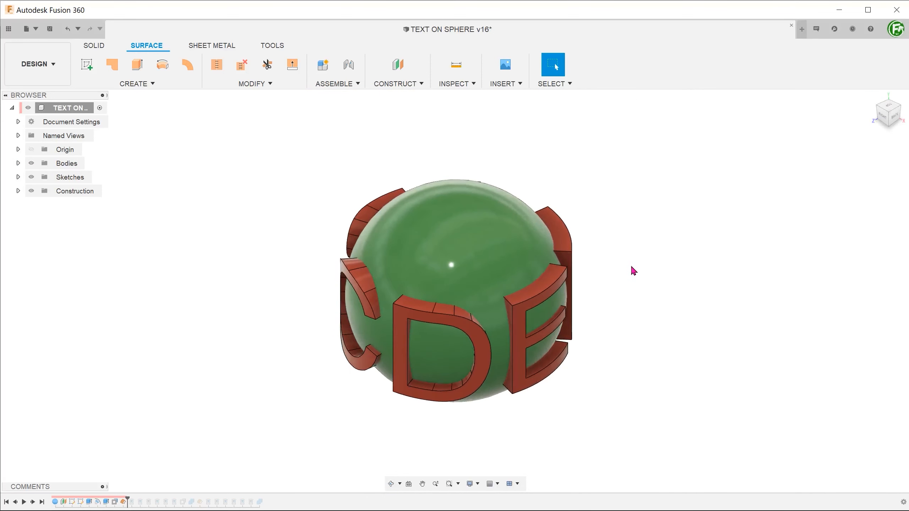
mouse_move(246, 96)
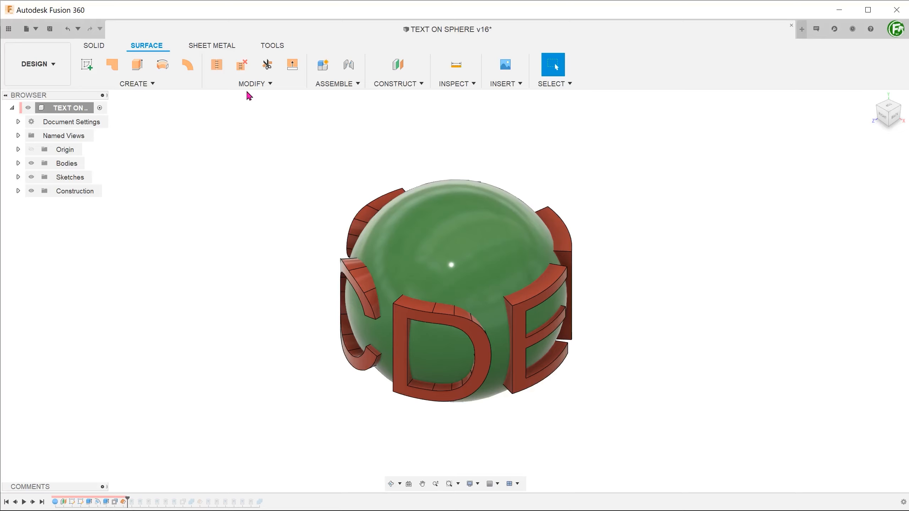
- Split all six letter bodies using the offset sphere surface as the splitting tool
click(252, 84)
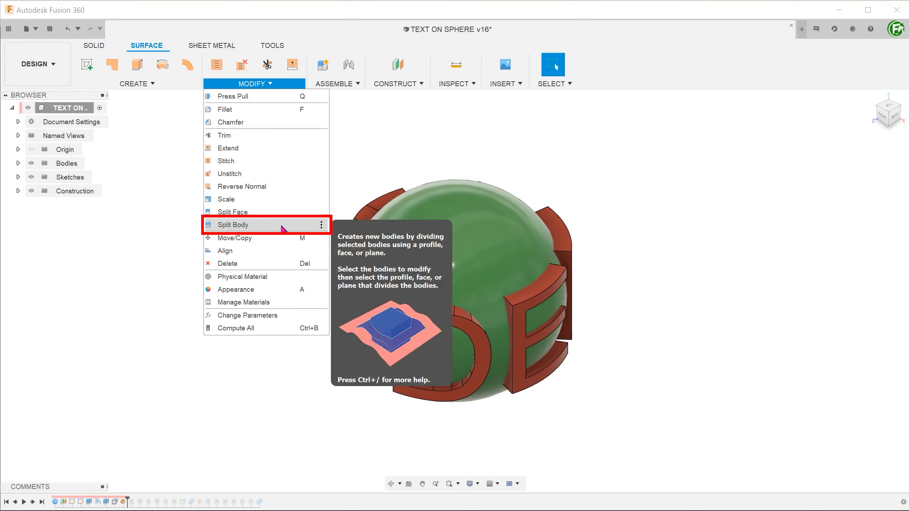
click(232, 225)
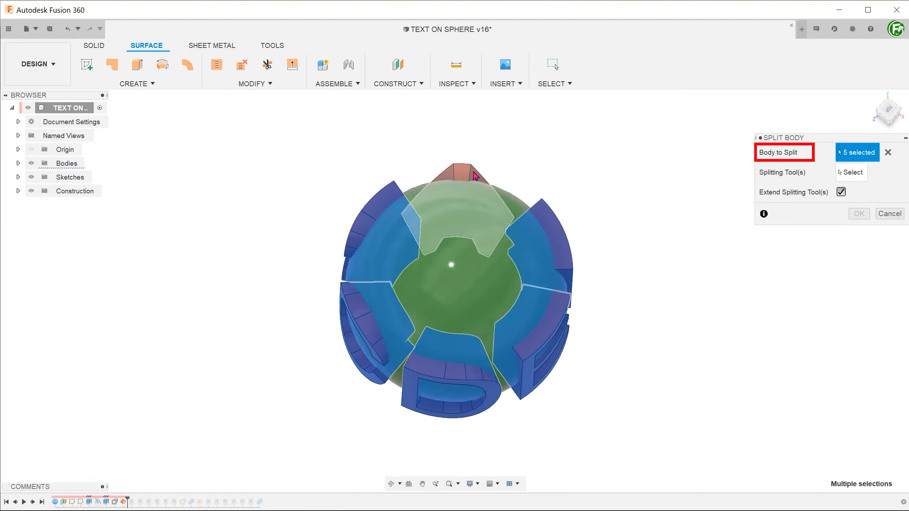
click(471, 175)
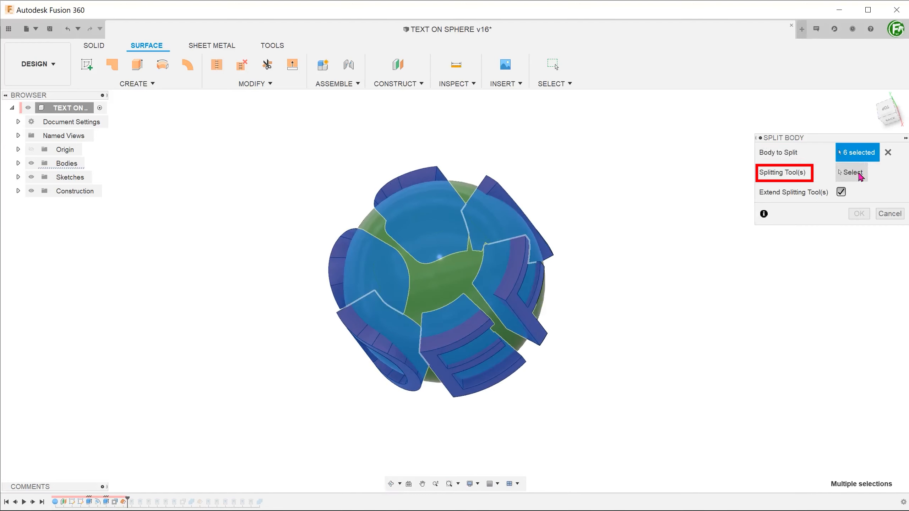
click(850, 172)
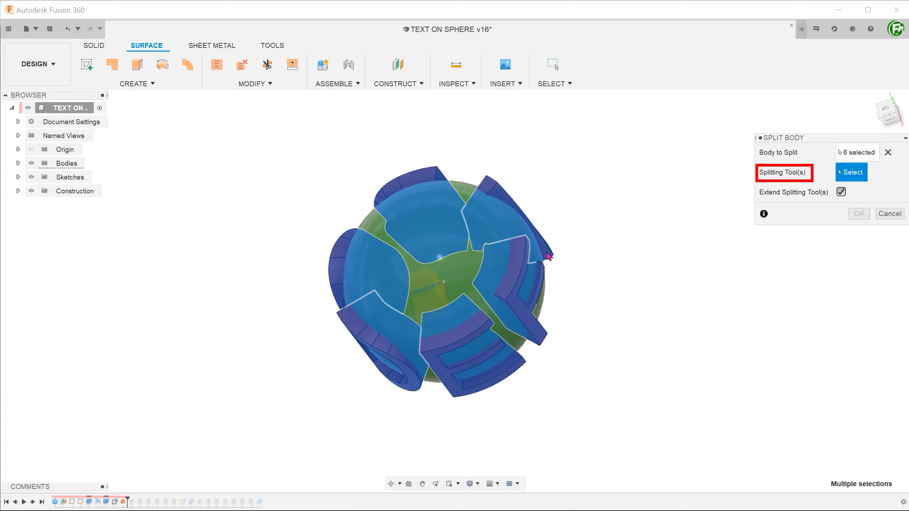
click(459, 282)
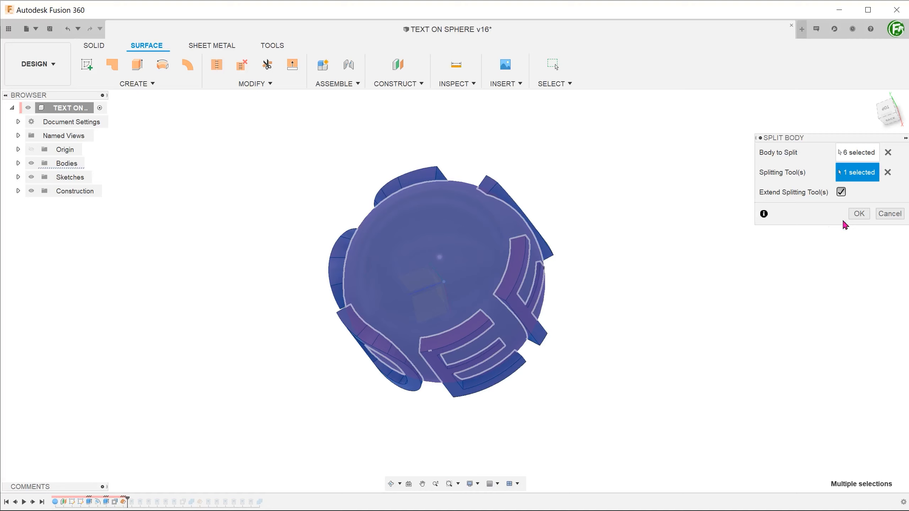
click(857, 213)
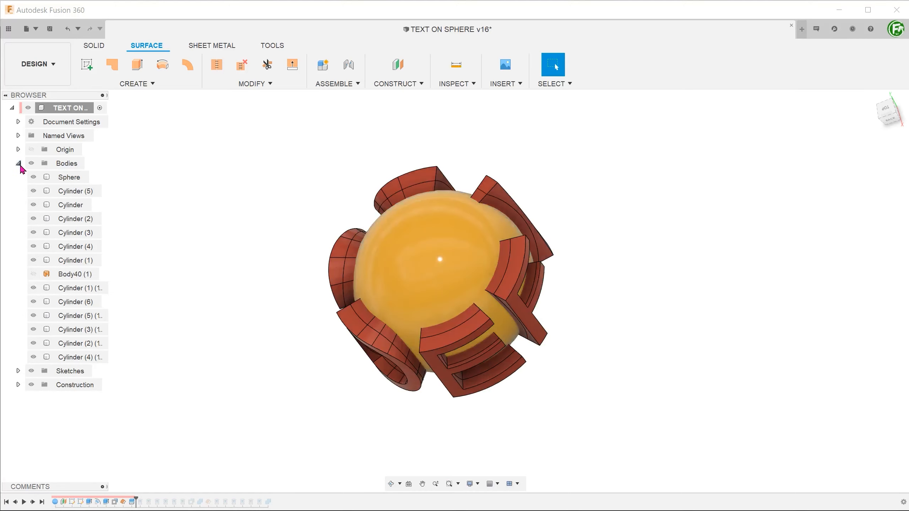
- Hide the bulky outer letter pieces and offset surface, leaving the thin curved C, D and E bodies on the sphere
click(17, 163)
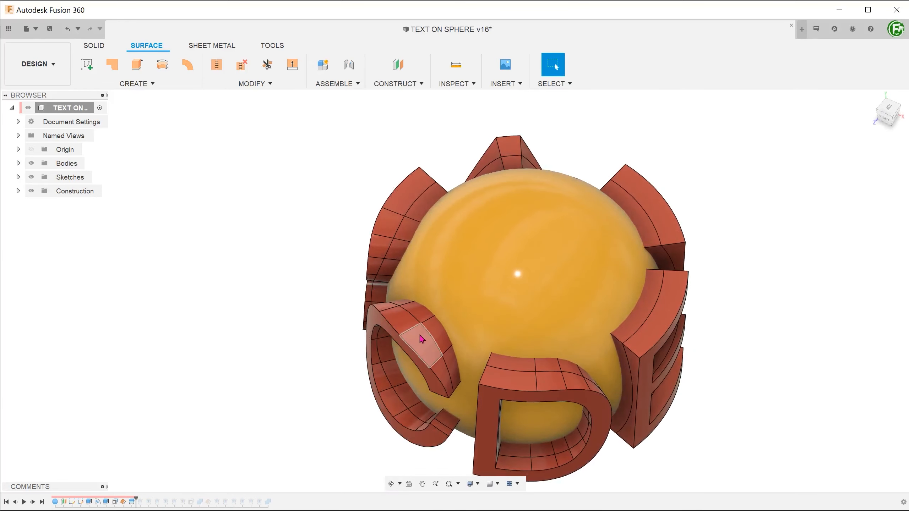
mouse_move(644, 336)
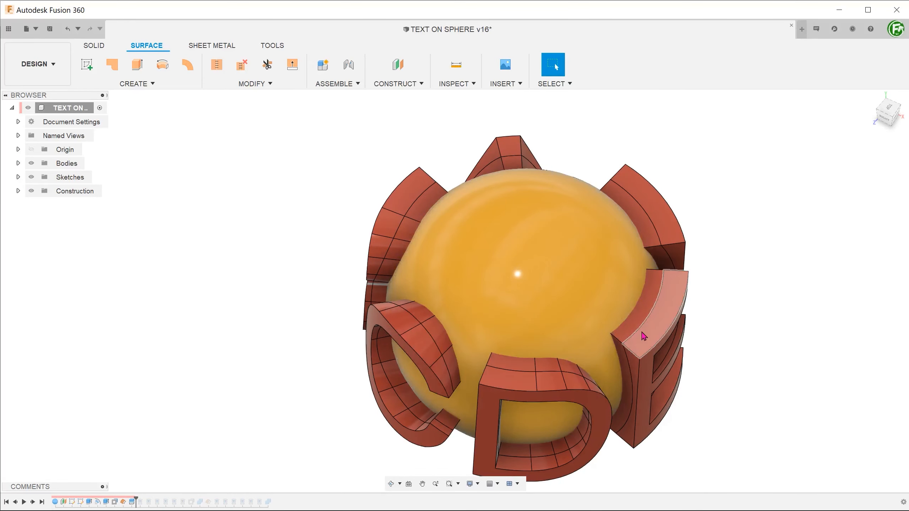
click(18, 163)
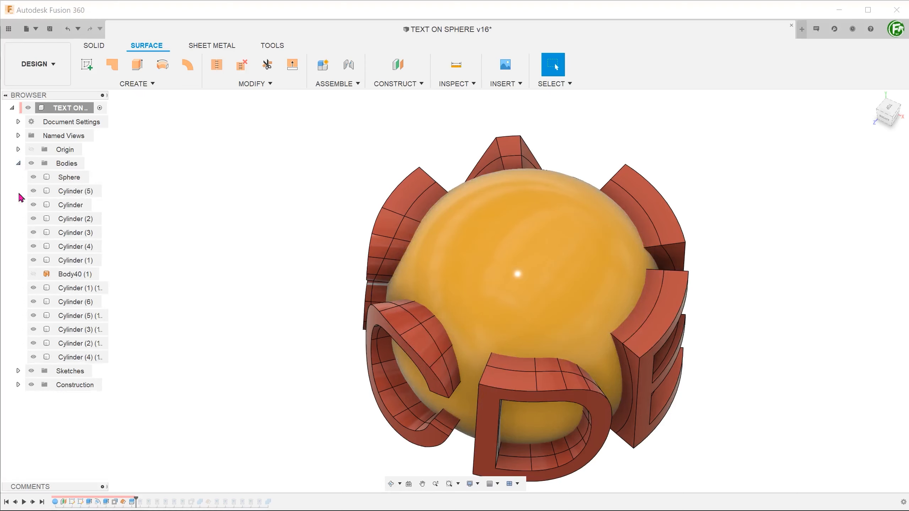
click(75, 329)
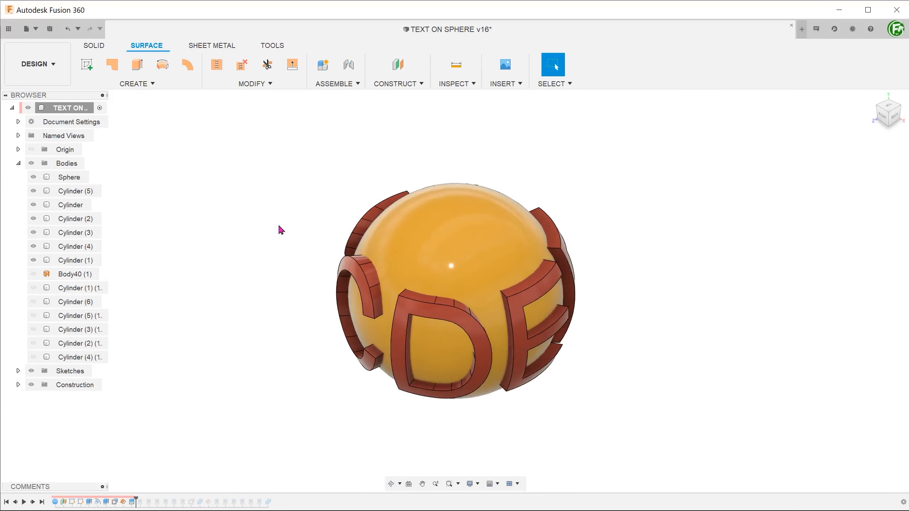
mouse_move(267, 233)
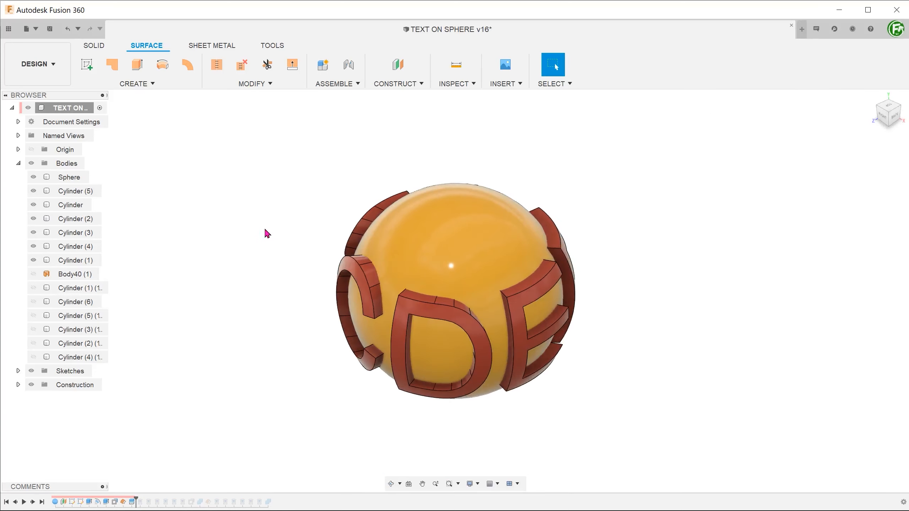
click(75, 219)
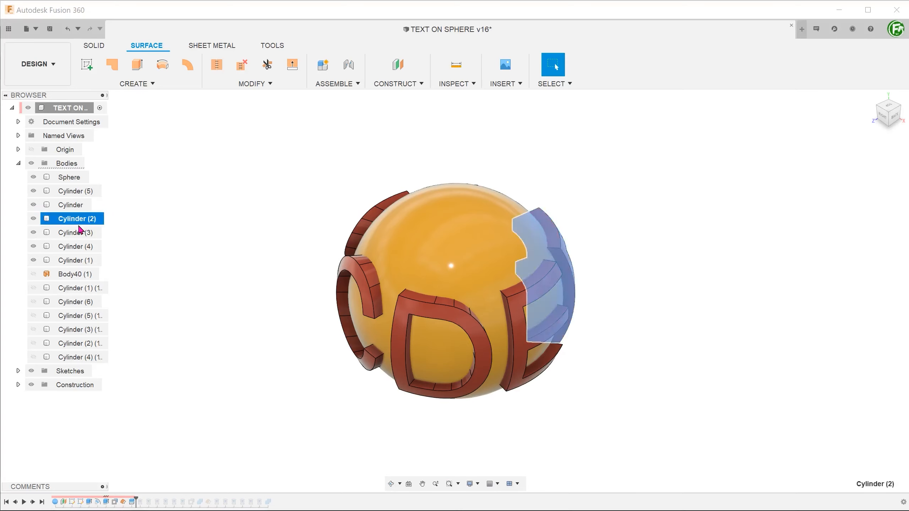
right_click(69, 177)
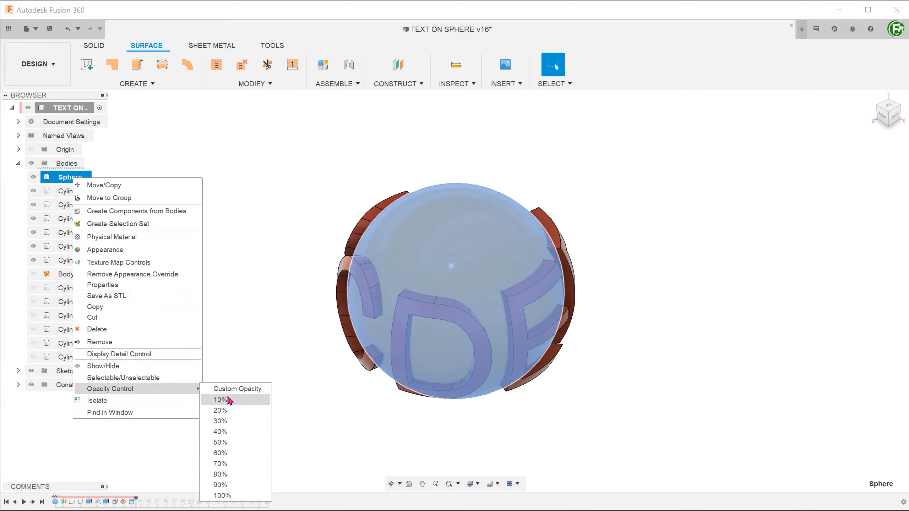
click(222, 495)
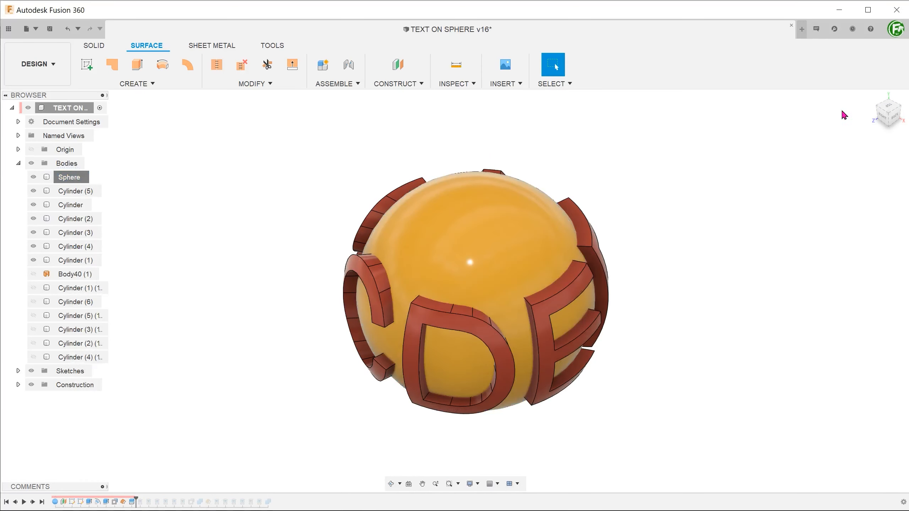
click(93, 45)
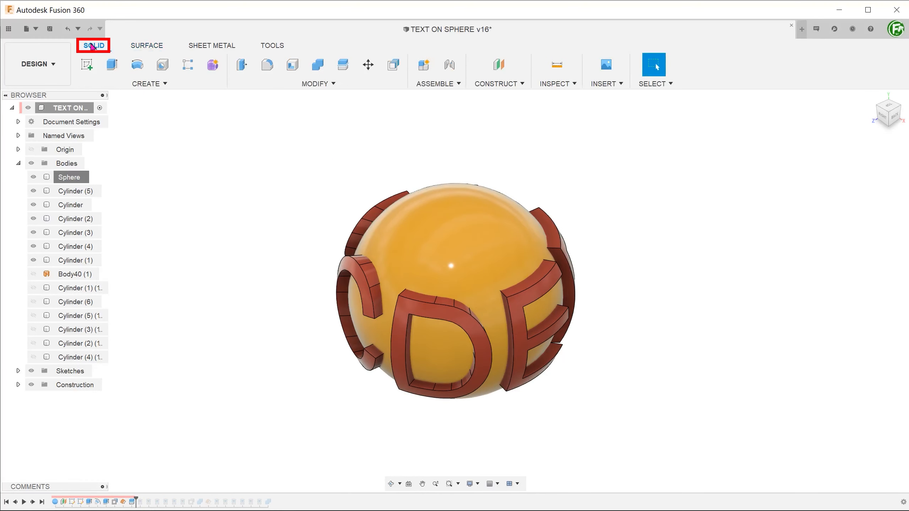
- Combine the curved letter bodies into the Sphere target with a Join operation
click(317, 84)
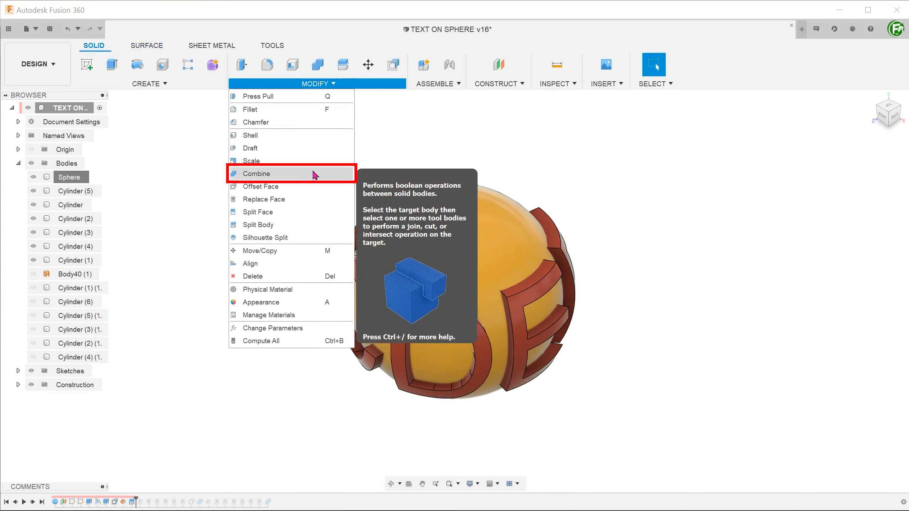
click(257, 173)
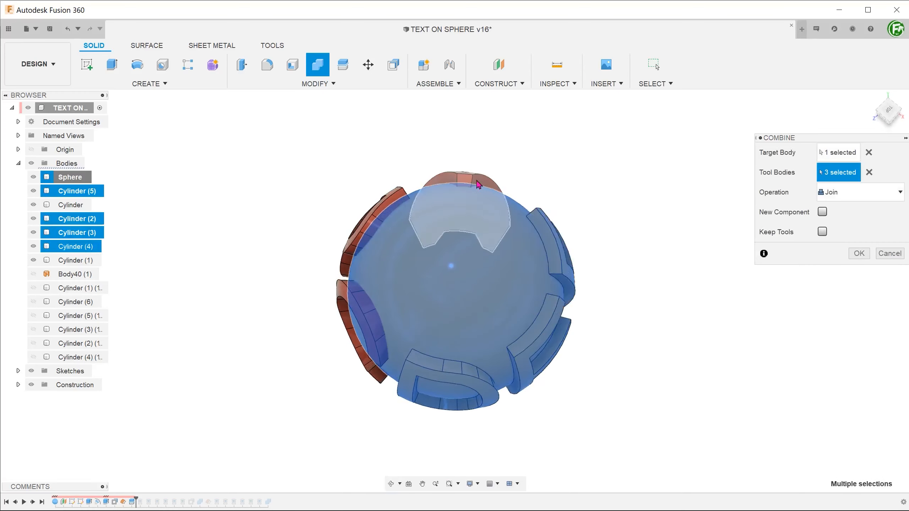
click(342, 301)
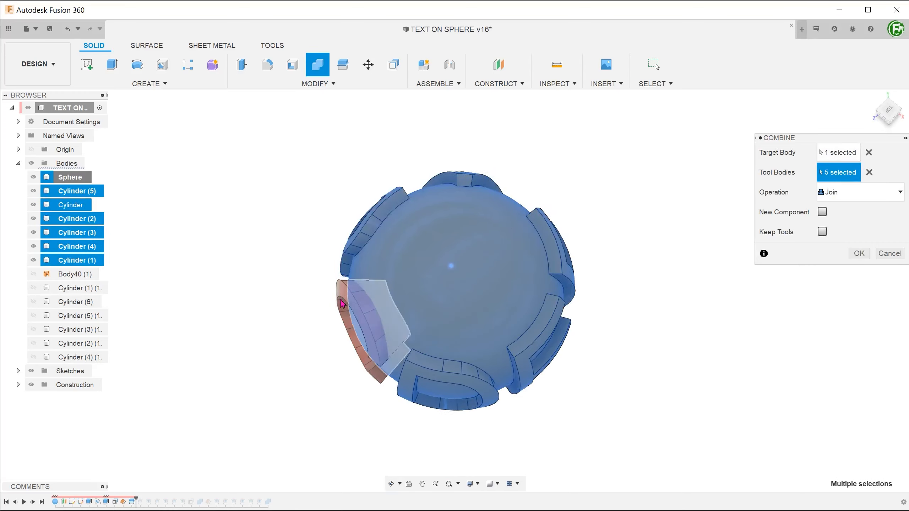
click(859, 254)
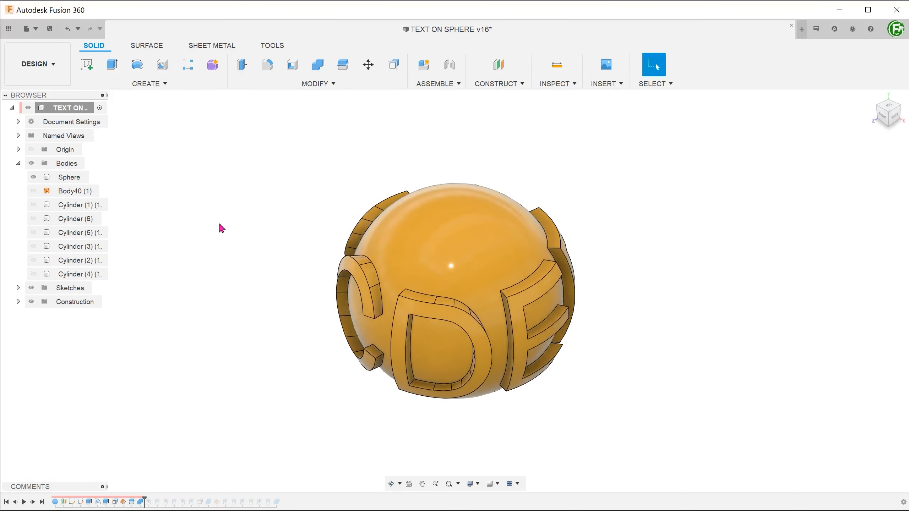
click(555, 69)
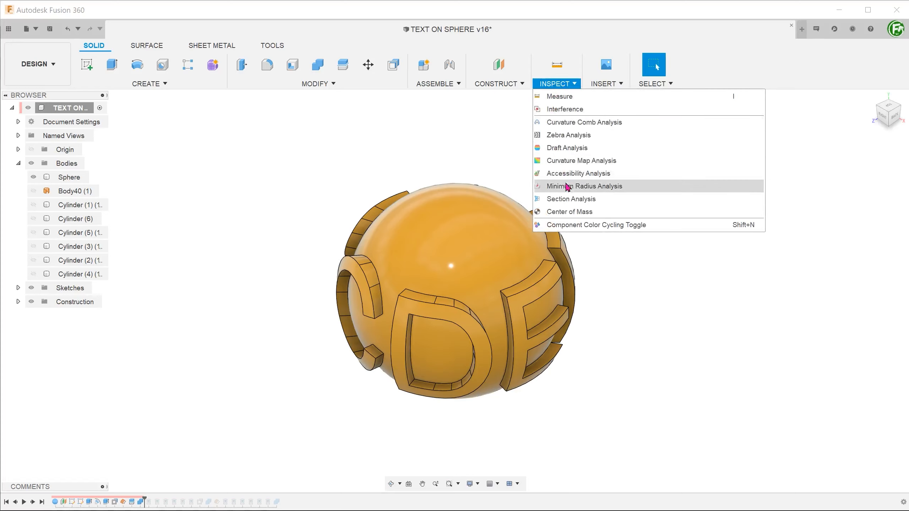
click(571, 199)
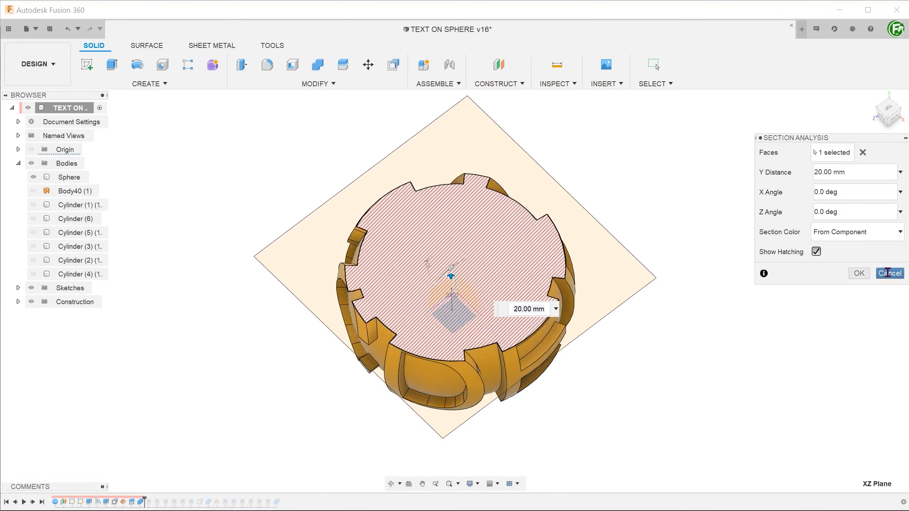
click(888, 273)
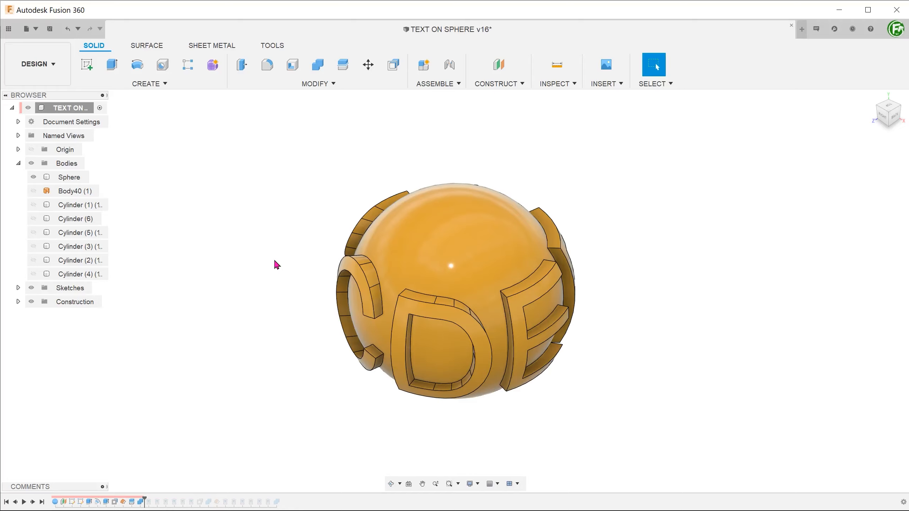
- Roll the history marker back to before the split, restoring the full-depth letter extrusions
right_click(118, 502)
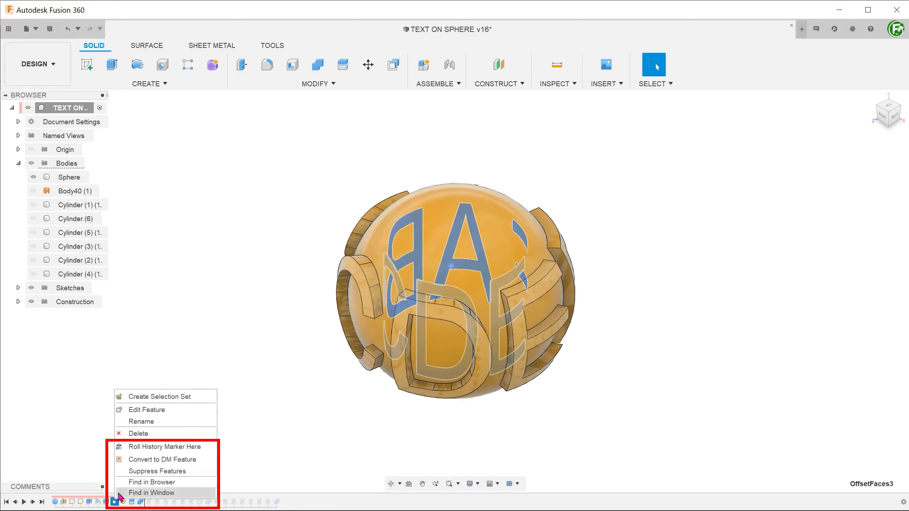
click(165, 446)
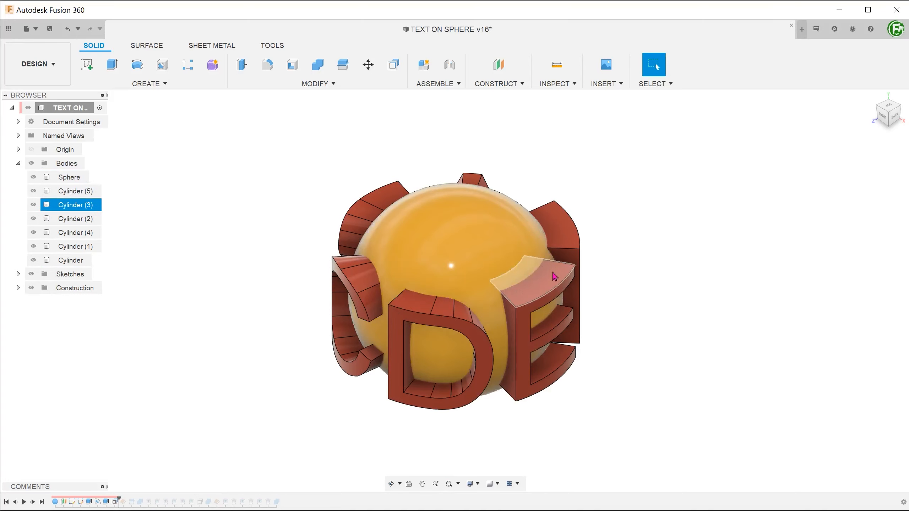
click(279, 200)
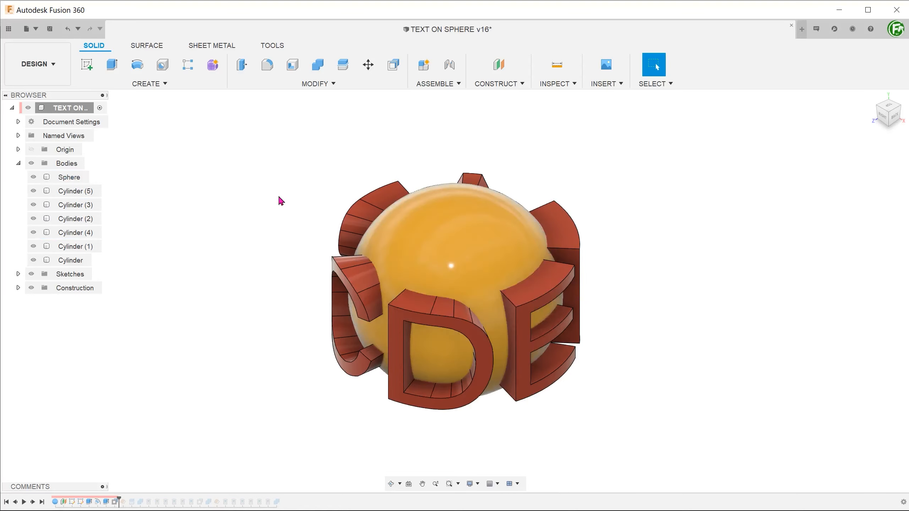
- Split the sphere's face with the letter bodies as splitting tools, without extending the tools
click(315, 83)
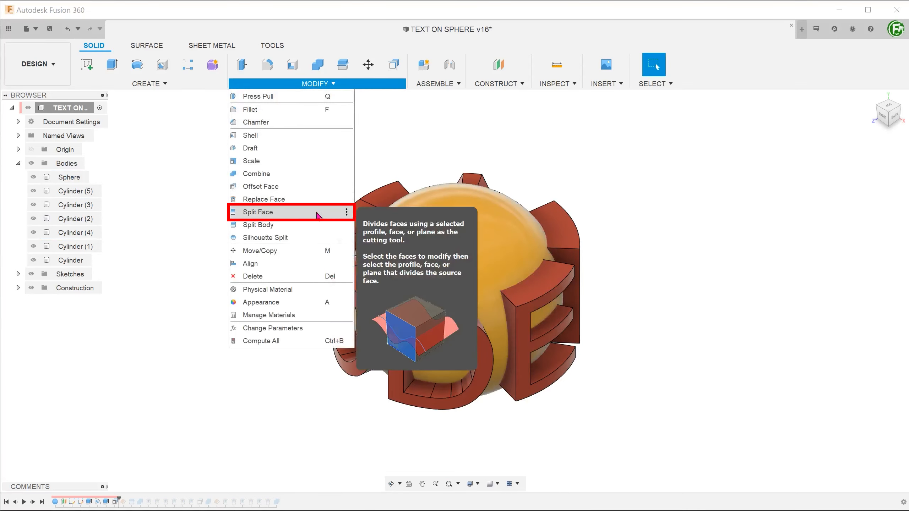
click(257, 211)
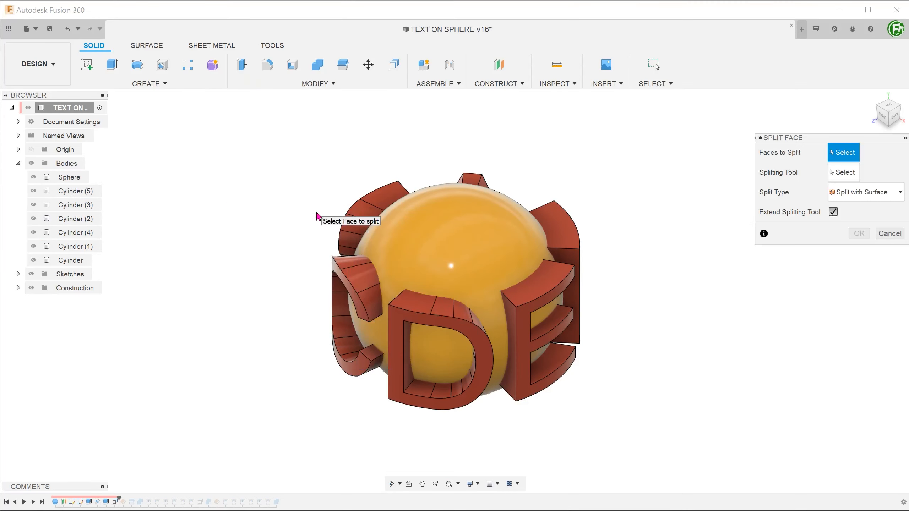
click(450, 235)
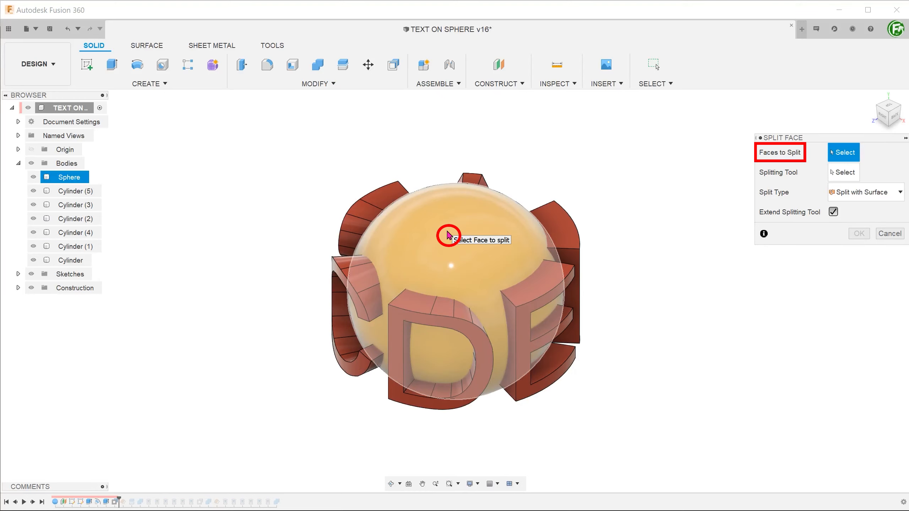
click(447, 235)
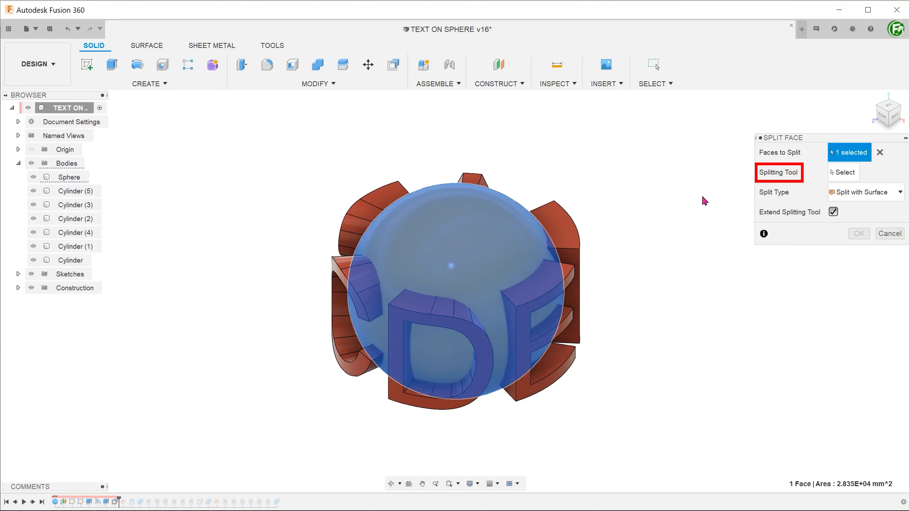
click(843, 172)
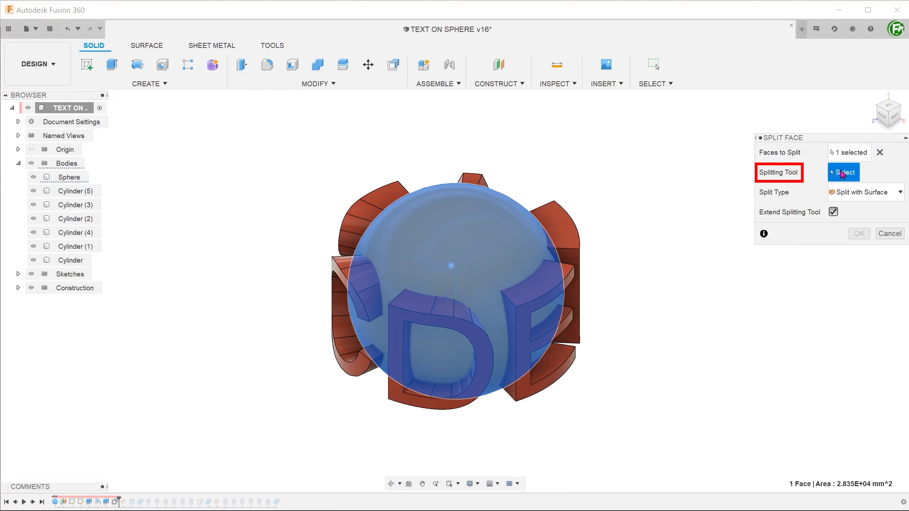
mouse_move(622, 364)
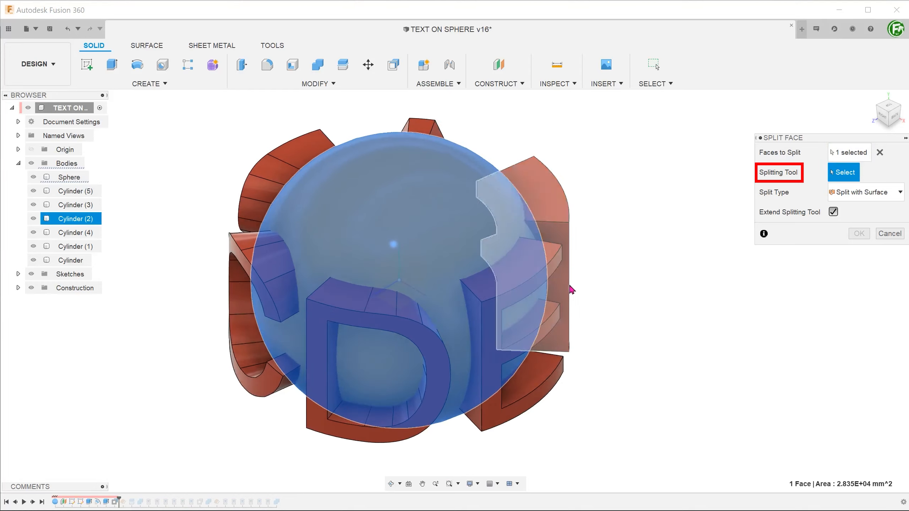
click(516, 298)
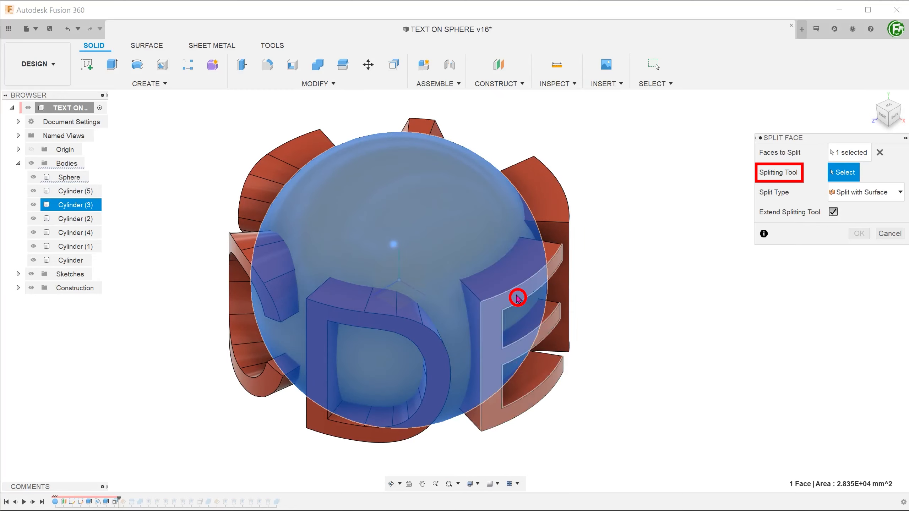
mouse_move(475, 319)
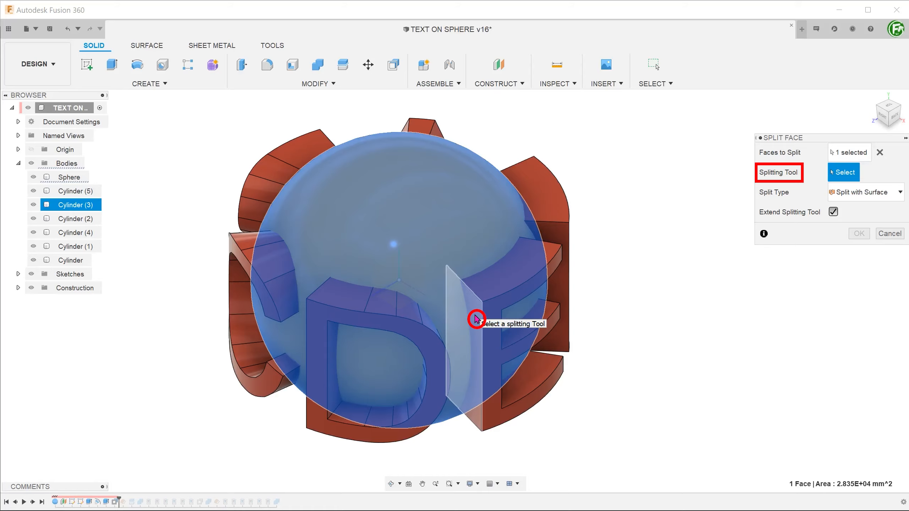
mouse_move(477, 322)
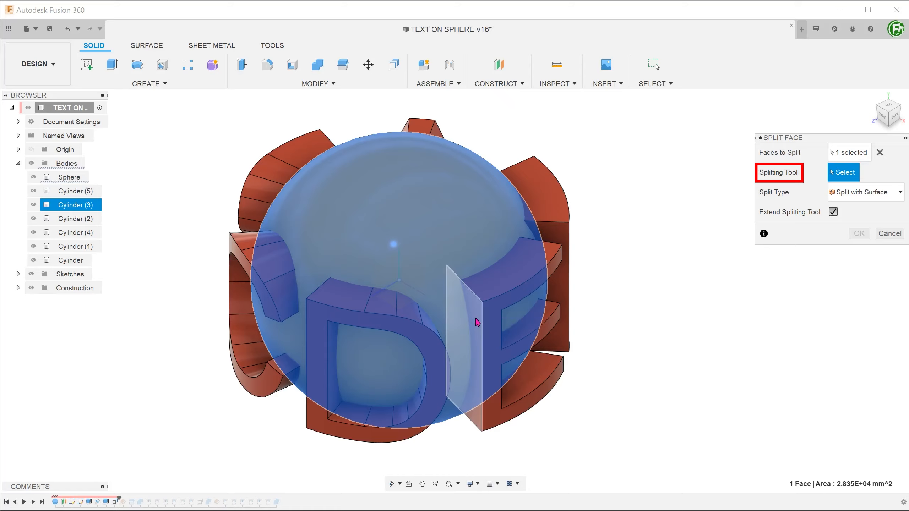
mouse_move(483, 334)
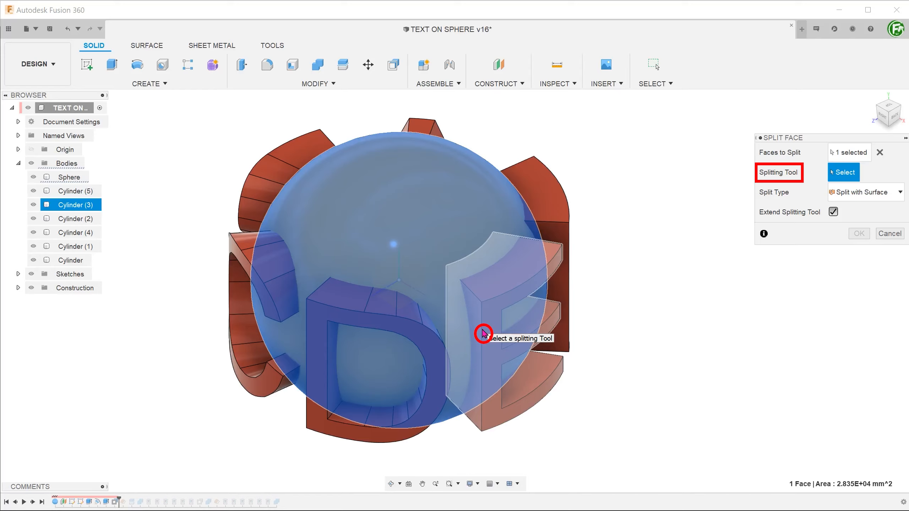
click(483, 333)
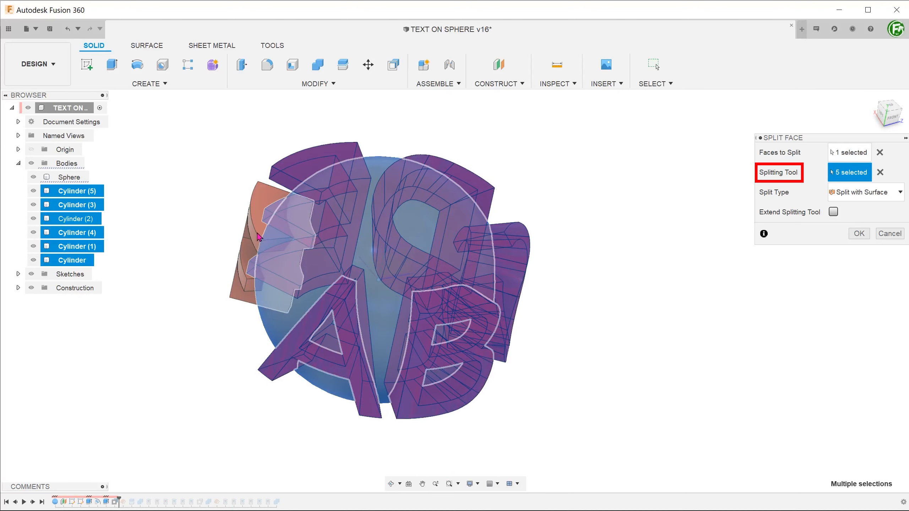
click(858, 233)
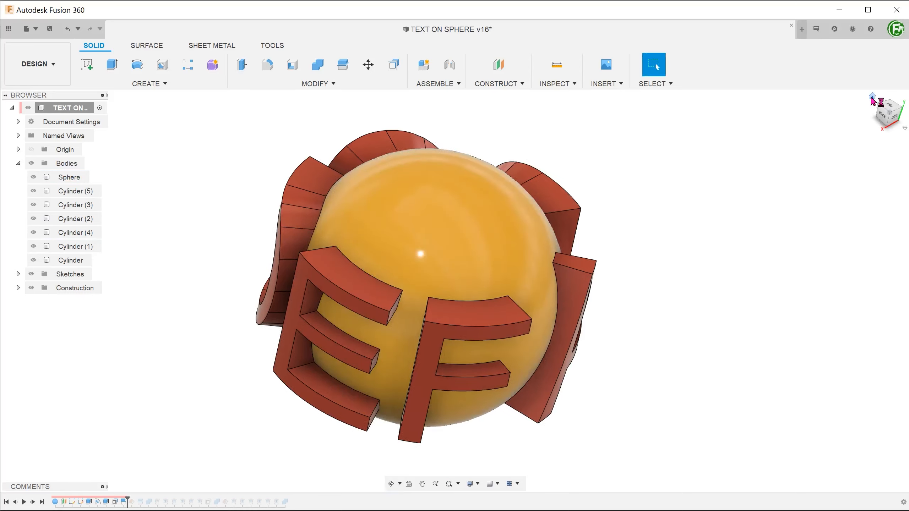
- Hide every Cylinder letter body so only the C, D and E outlines remain on the sphere
drag(423, 255, 247, 198)
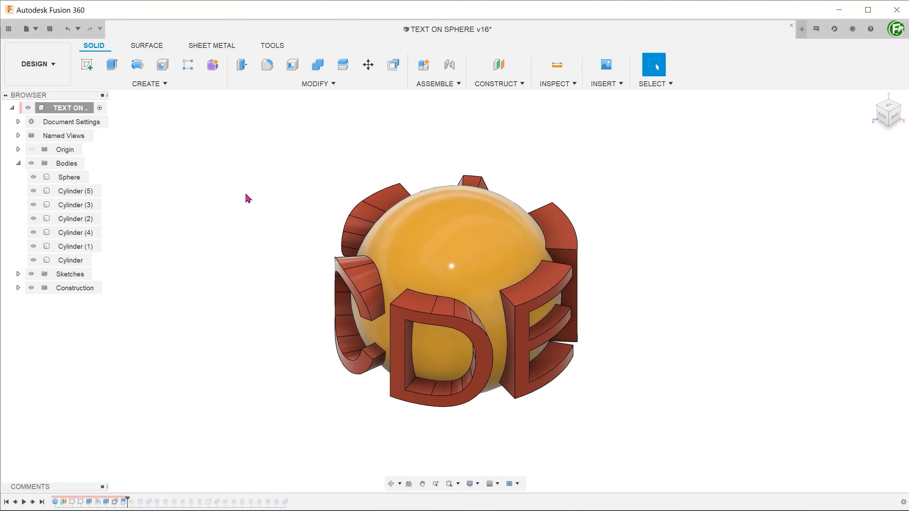
click(33, 205)
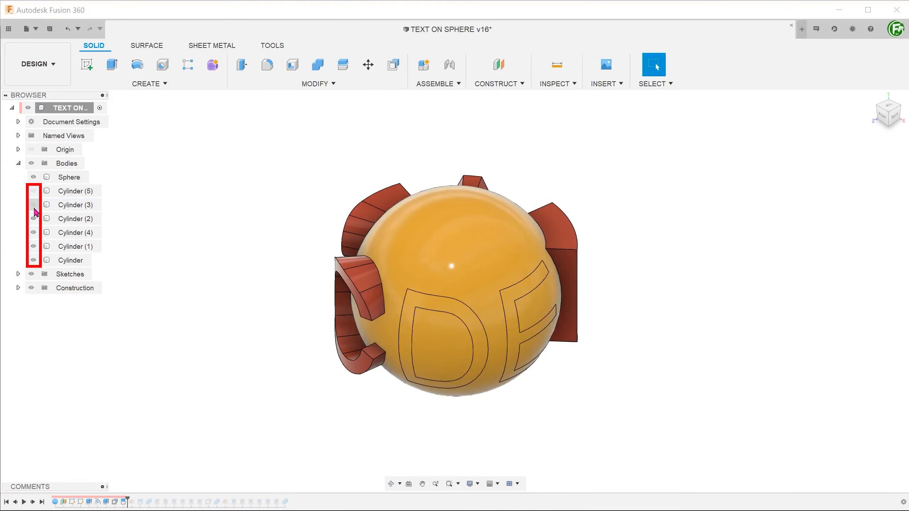
click(70, 260)
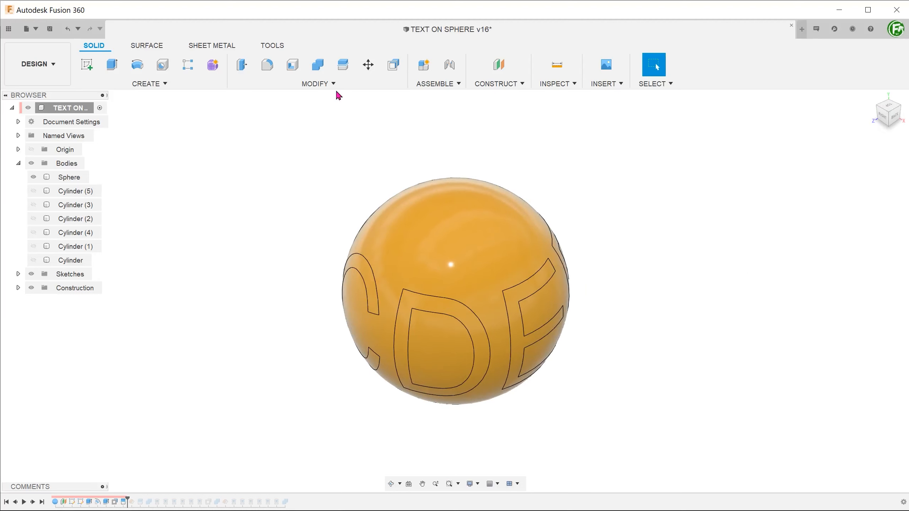
- Recess the six letter faces -2 mm into the sphere with Press Pull
click(314, 84)
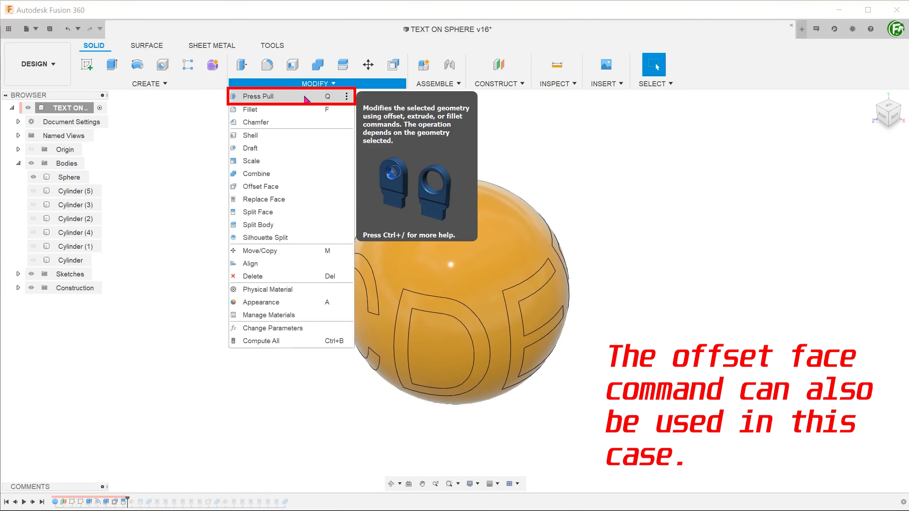
click(258, 96)
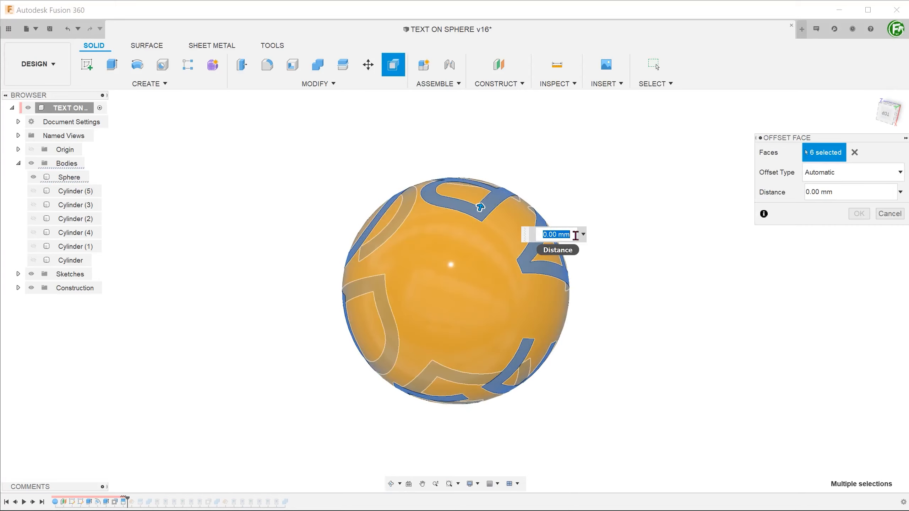
text(-2)
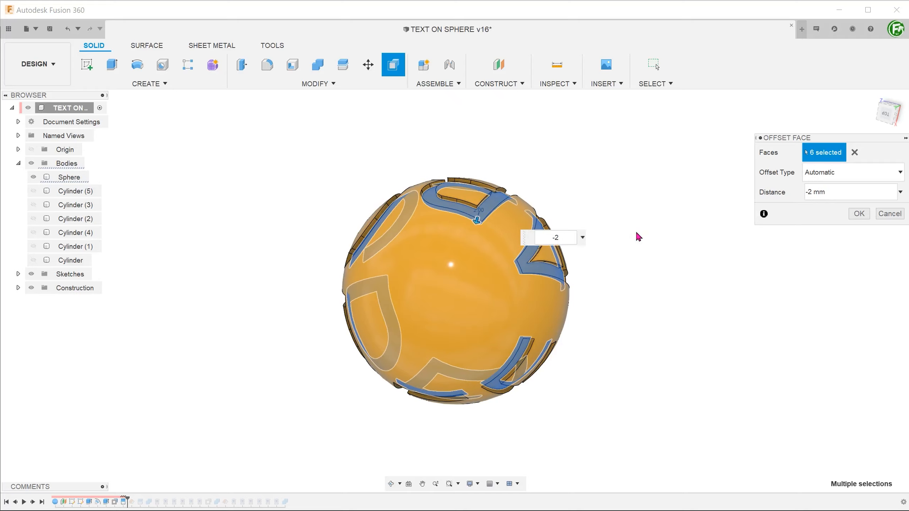
click(858, 213)
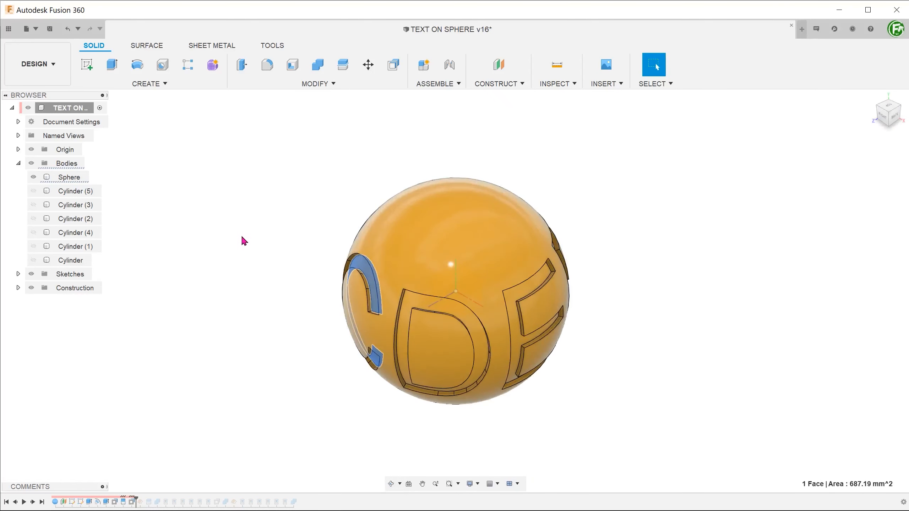
- Start a sketch on the XZ plane with Slice enabled and begin a centred circle at the origin
click(68, 177)
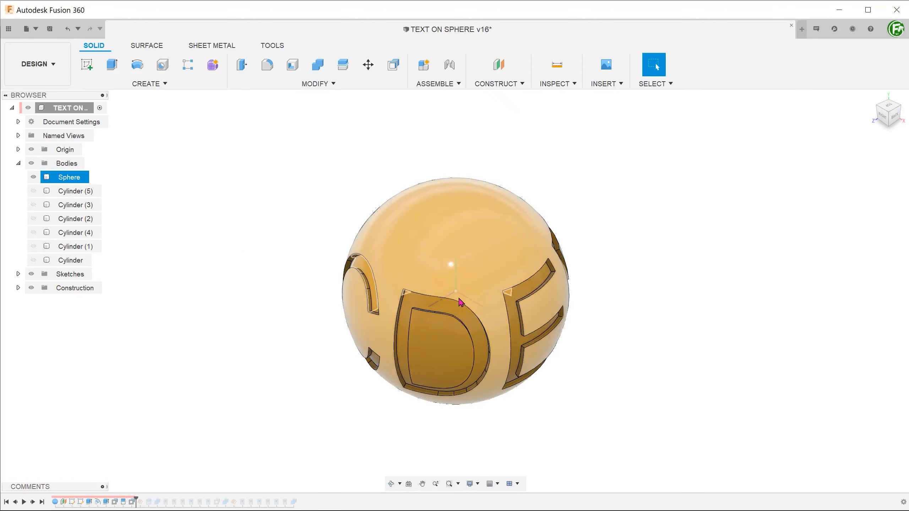
right_click(450, 308)
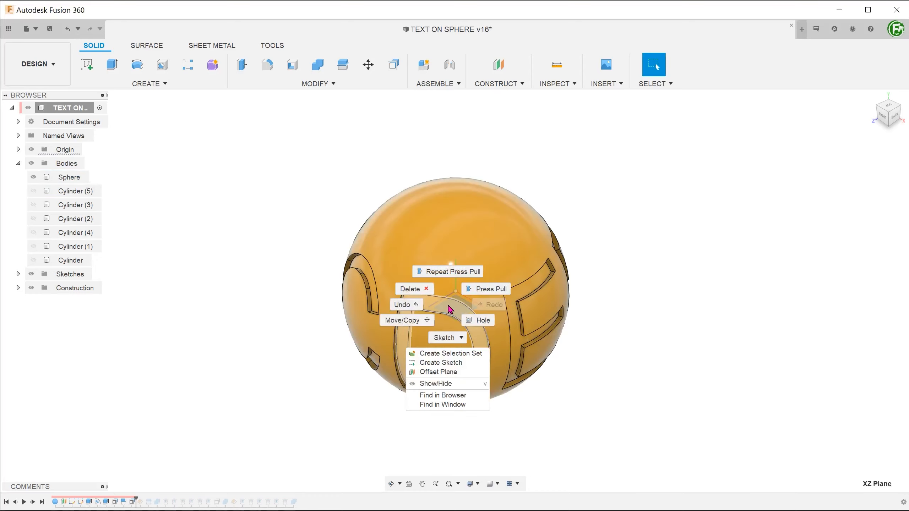
click(442, 362)
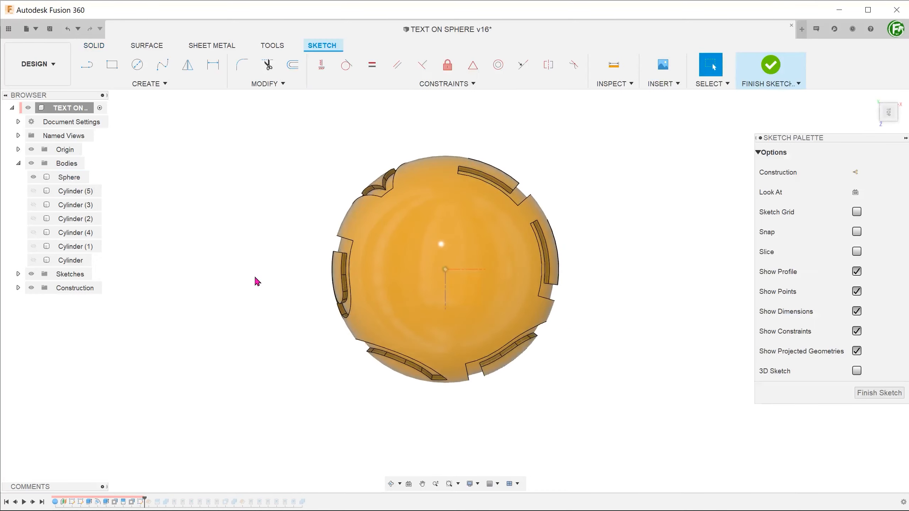
click(857, 250)
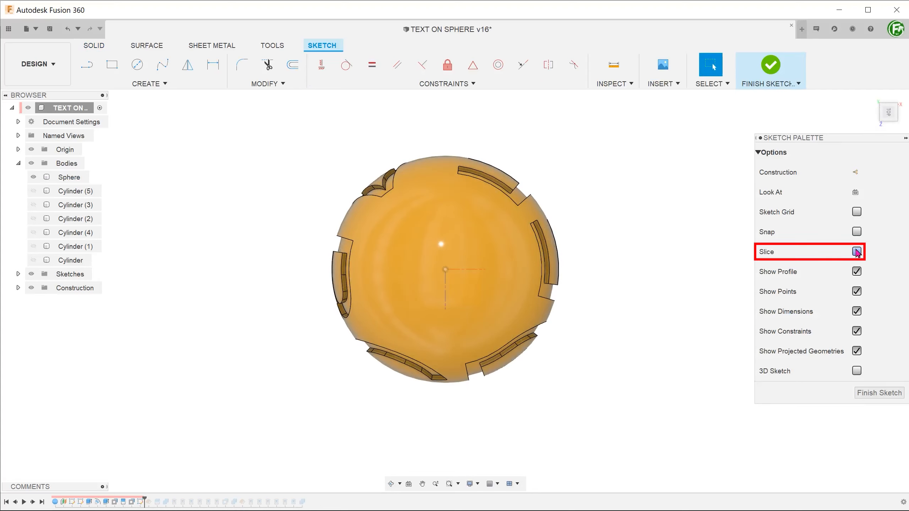
click(857, 252)
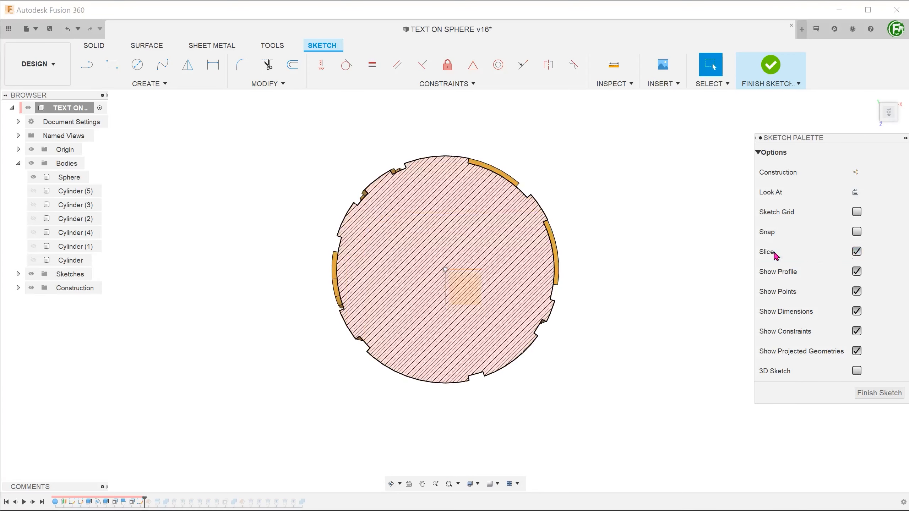
click(137, 65)
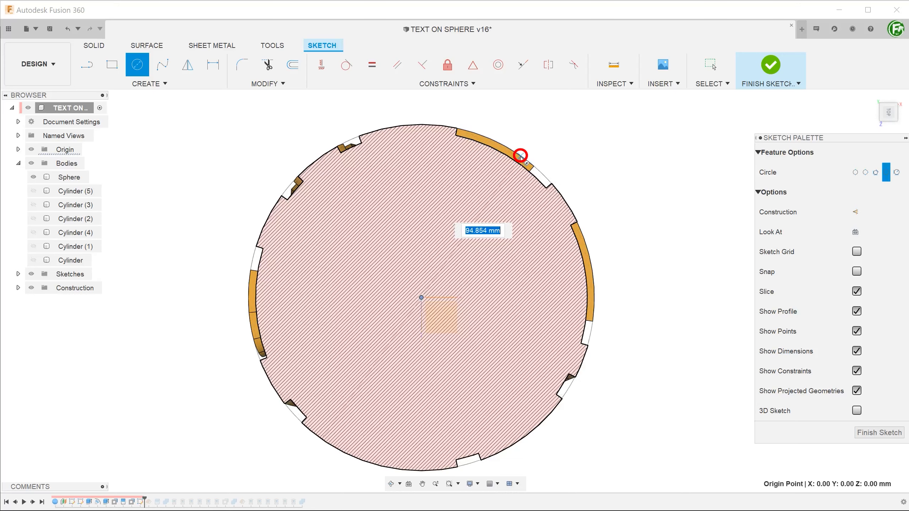
mouse_move(520, 156)
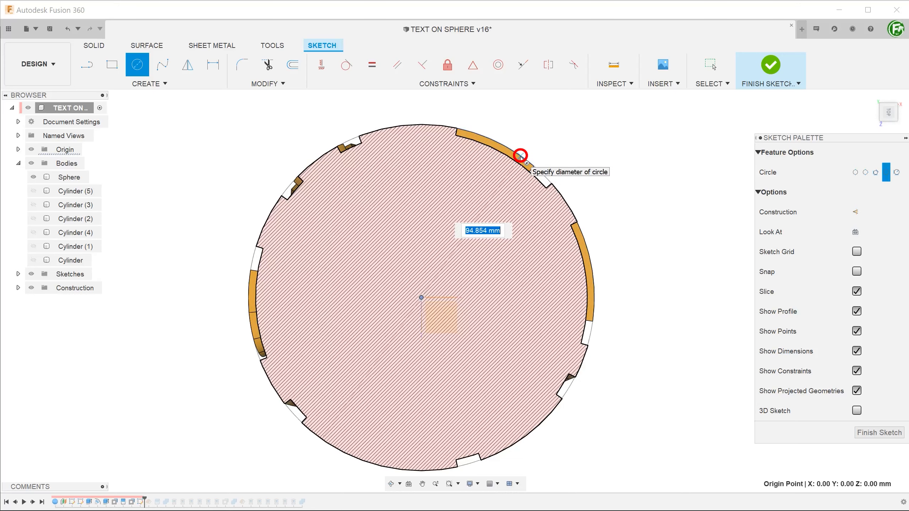